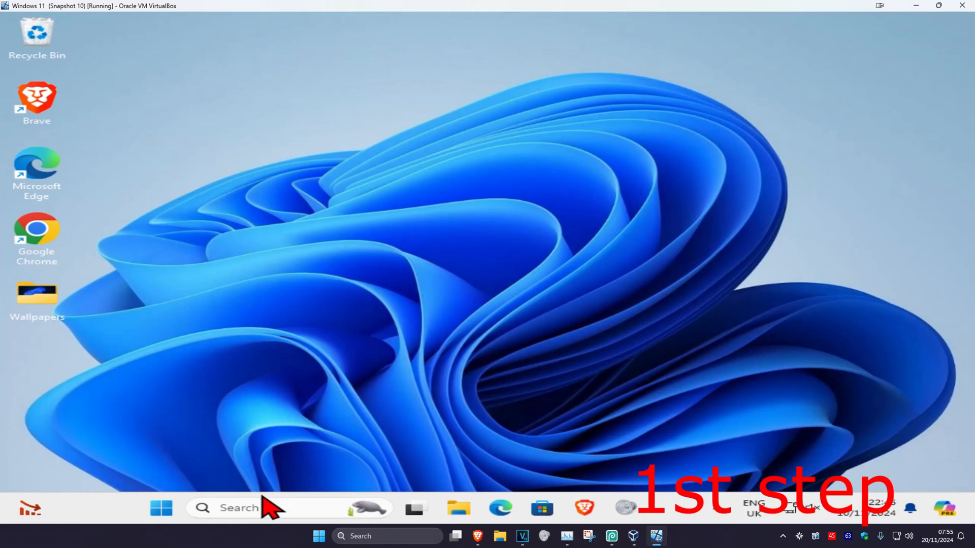
Search for cmd and launch Command Prompt as administrator, approving the UAC prompt.
type("cmd")
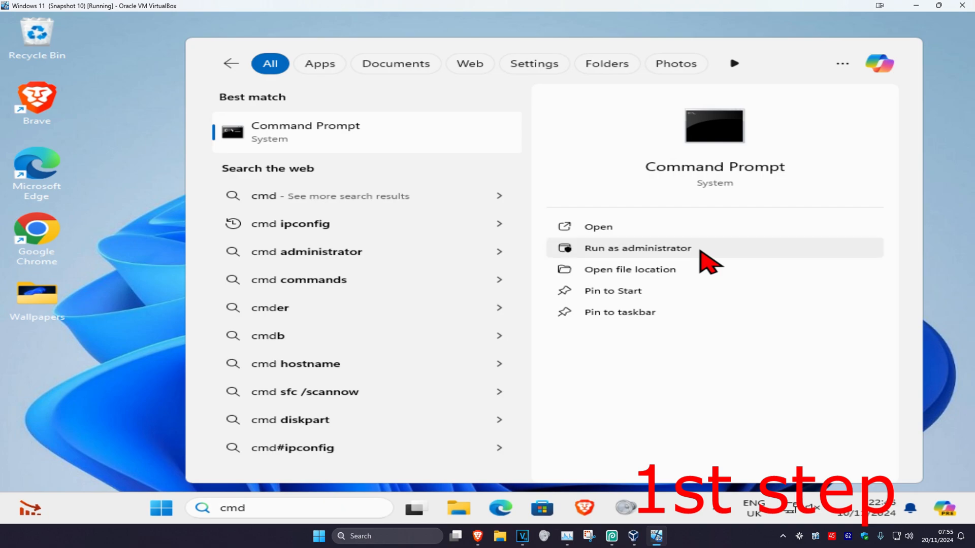
left_click(637, 248)
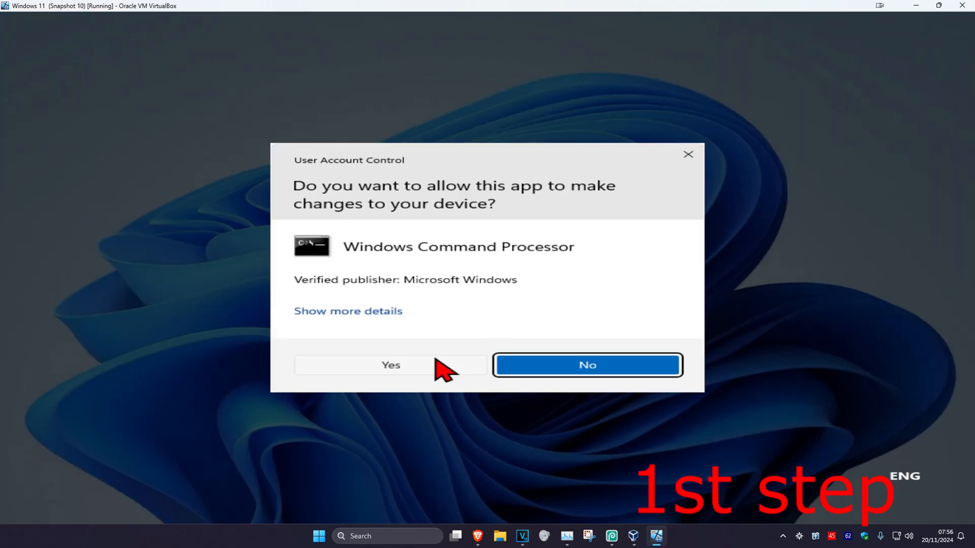
left_click(391, 366)
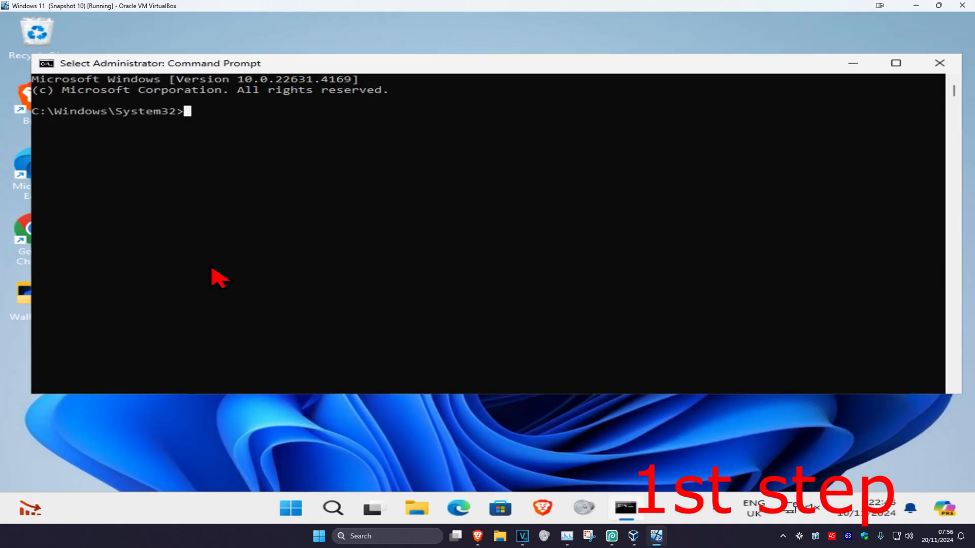
Run 'dism /online /cleanup-image /restorehealth' in the admin Command Prompt.
type("dism")
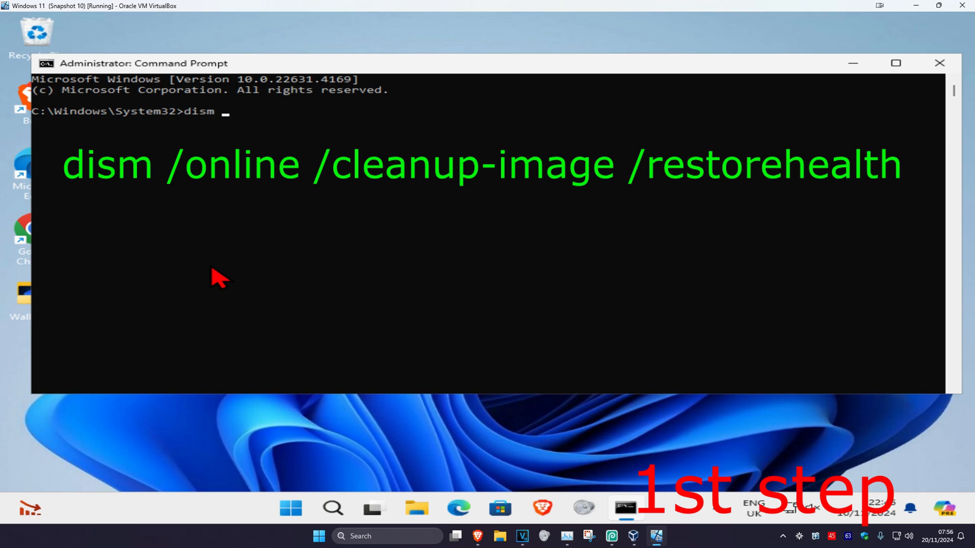
type("/online")
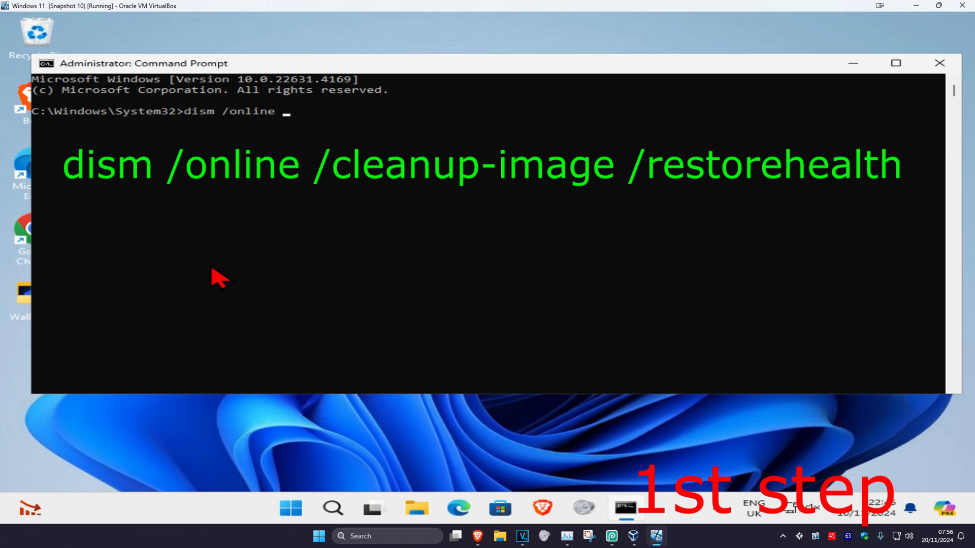
type("/cleanup-image /")
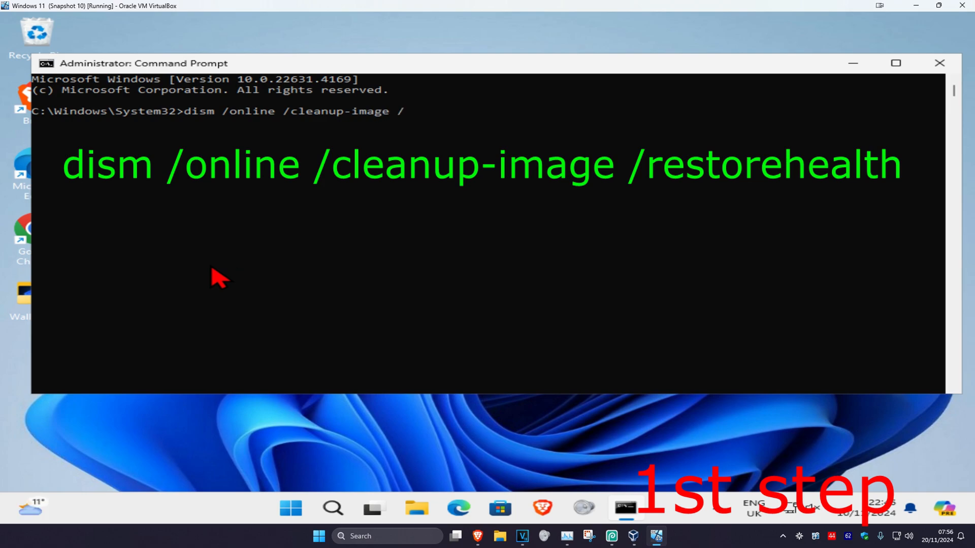
key("Enter")
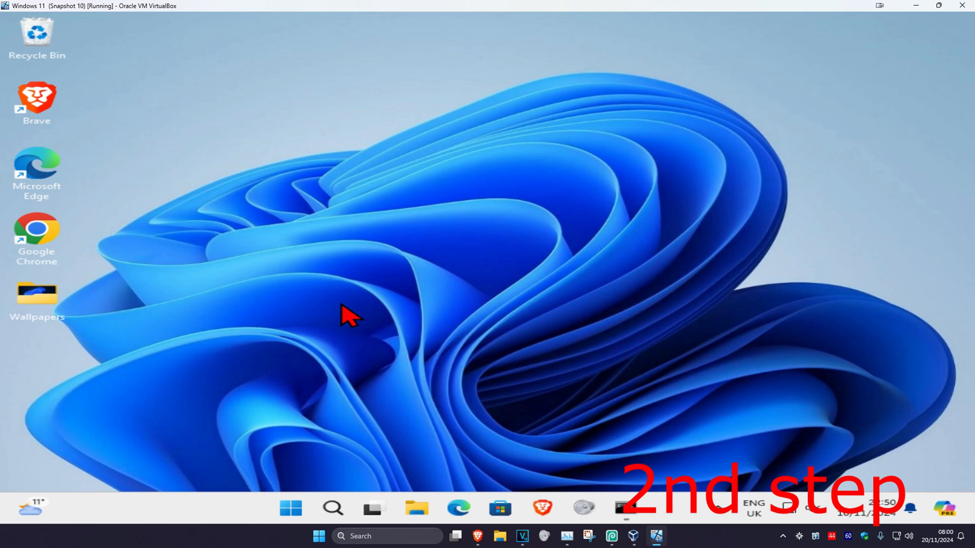
Open File Explorer from taskbar search and go to This PC.
left_click(332, 508)
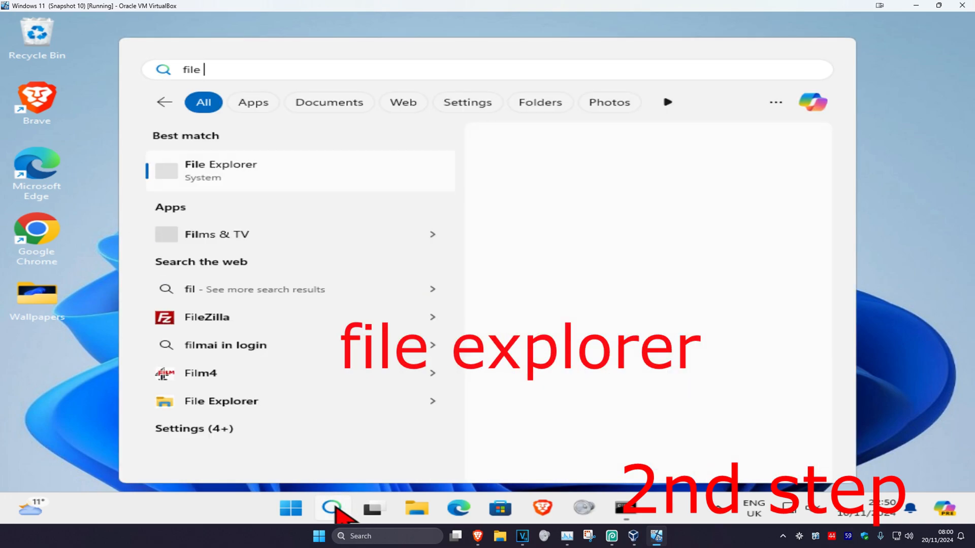
left_click(220, 172)
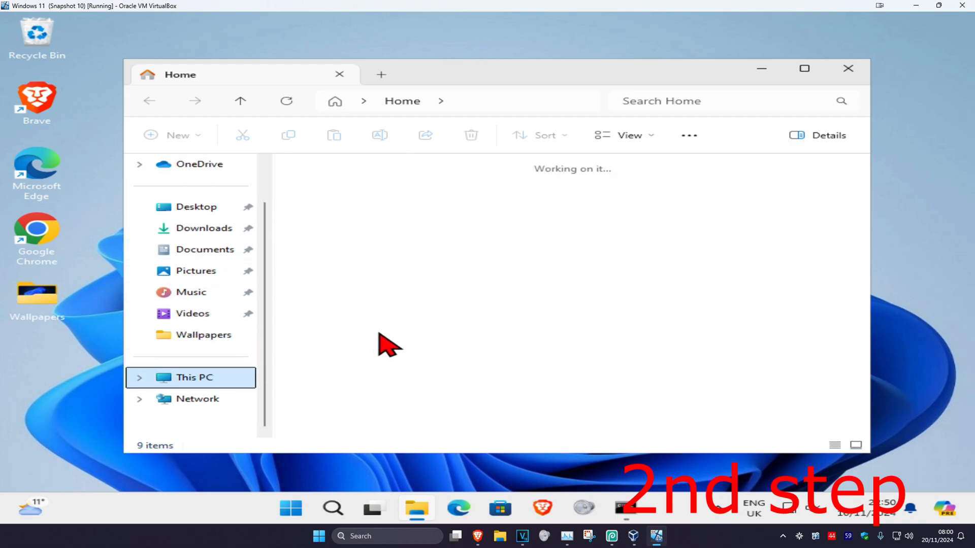
left_click(193, 378)
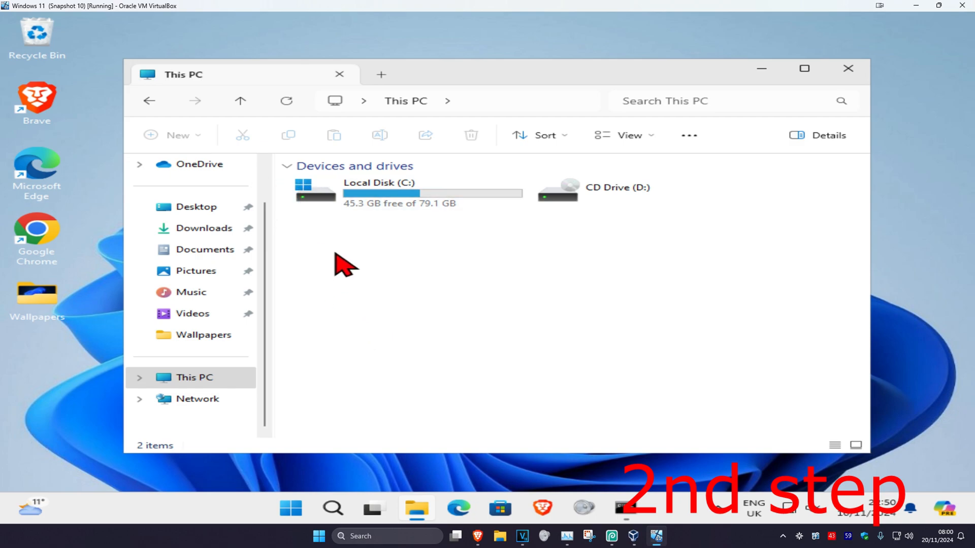
Scan Local Disk (C:) for file system errors from Properties > Tools > Check.
right_click(388, 190)
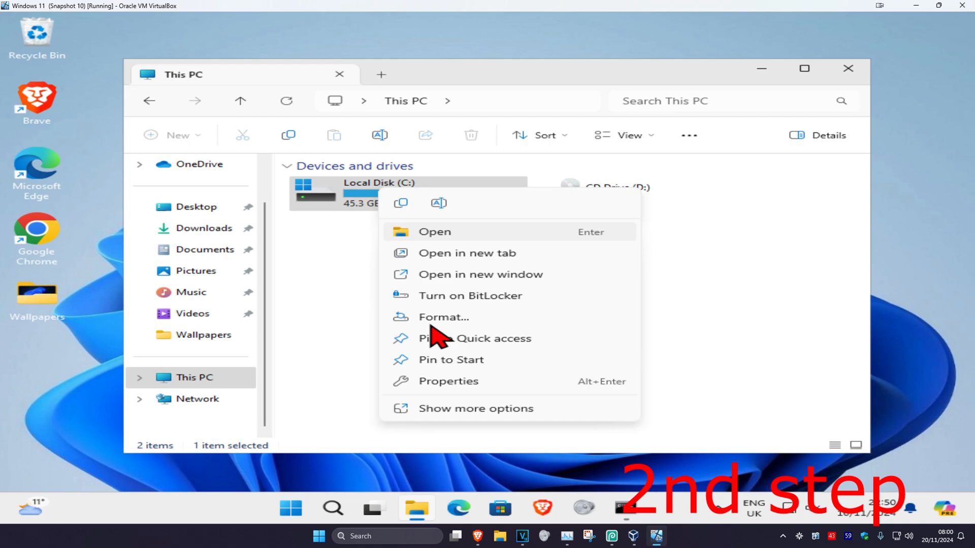
left_click(449, 381)
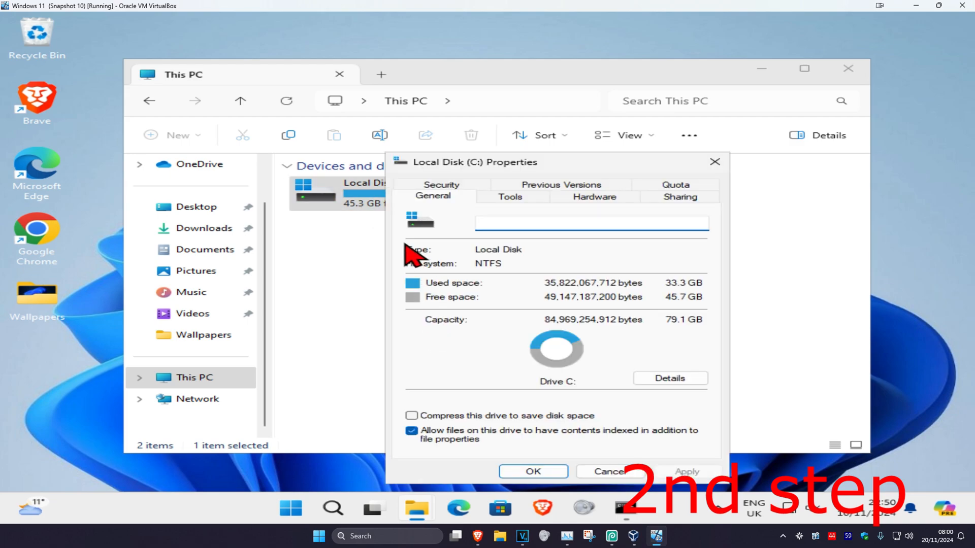
left_click(510, 196)
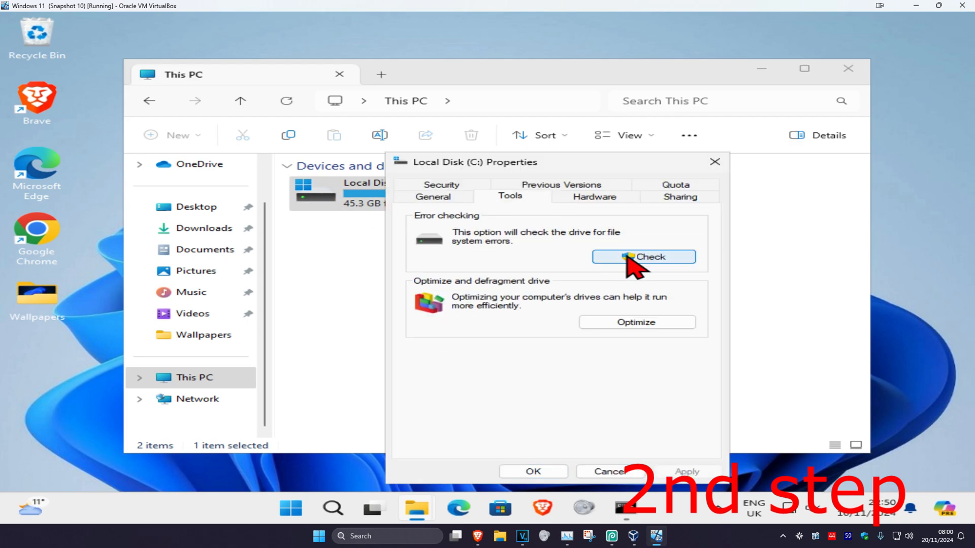
left_click(644, 257)
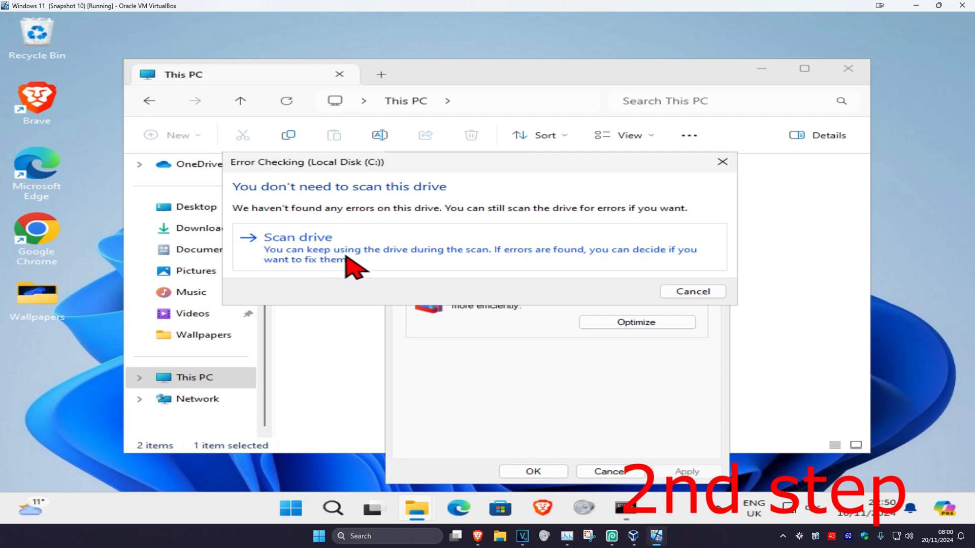
left_click(298, 238)
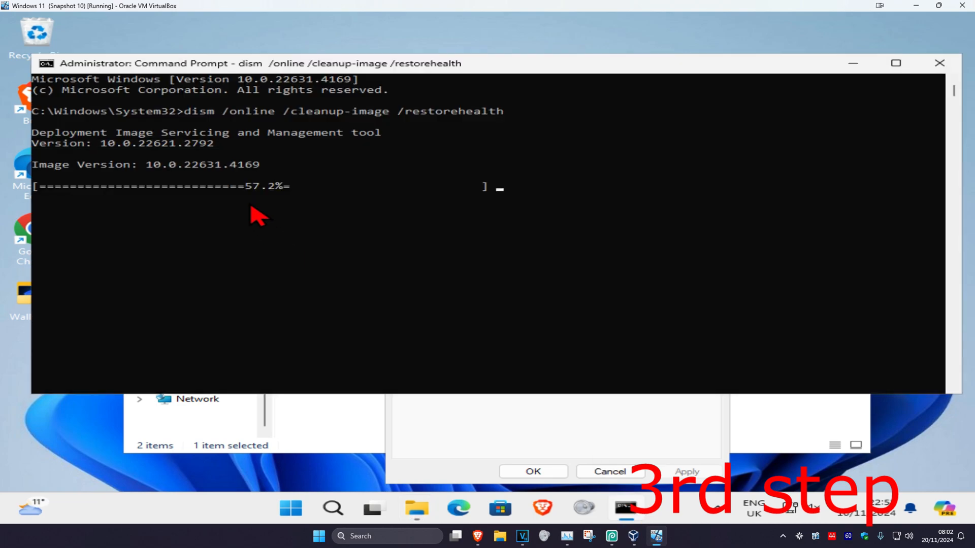
mouse_move(326, 211)
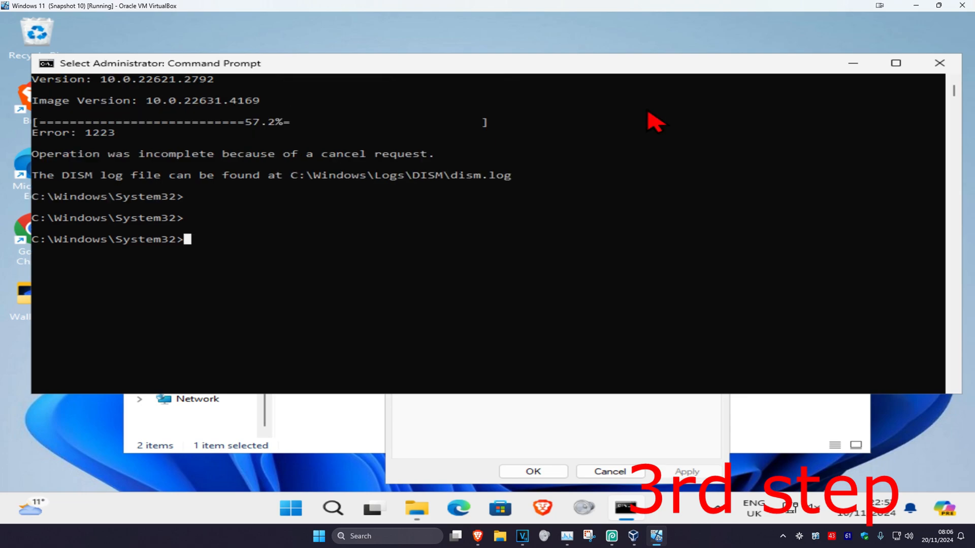
Run chkdsk /f /r to schedule the C: check, then start restarting from the Start menu.
type("chkdsk")
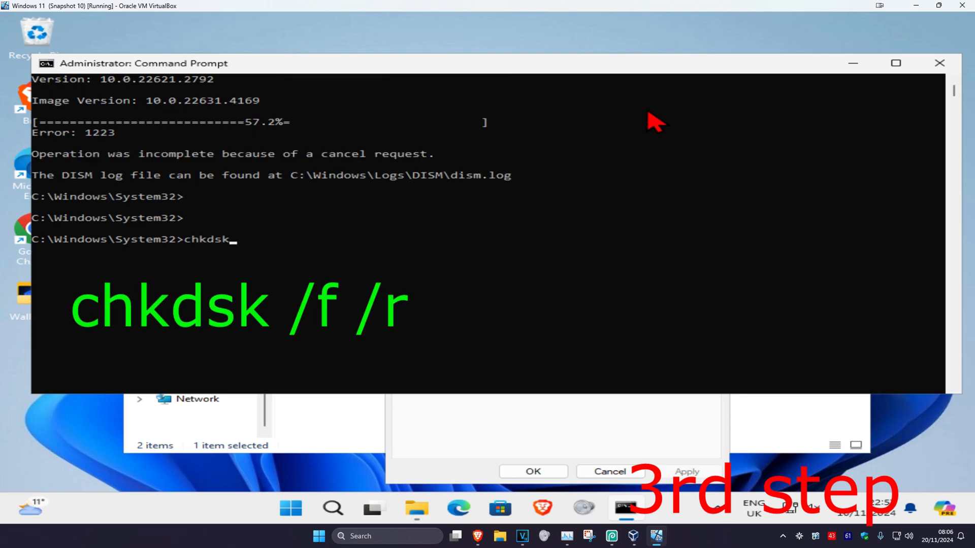
type("/f /r")
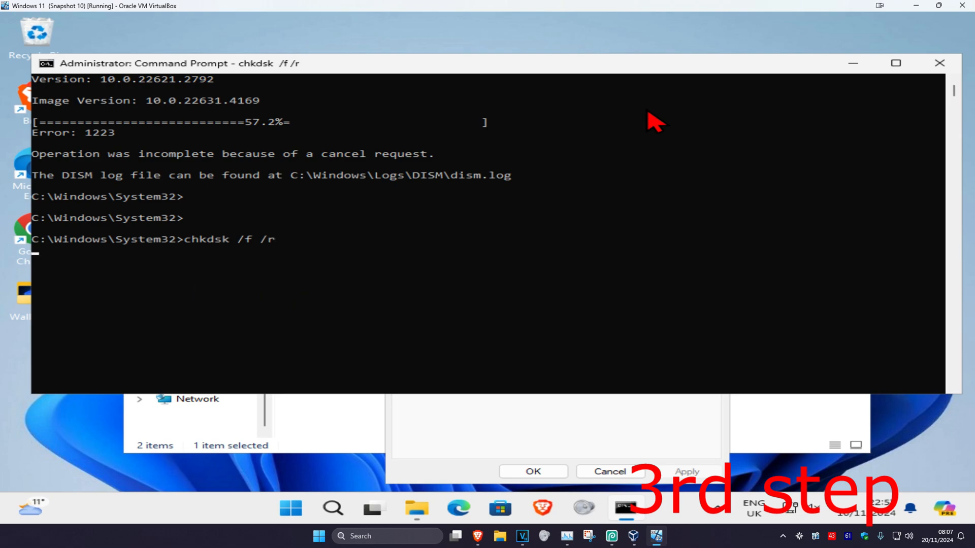
key("Enter")
type("y")
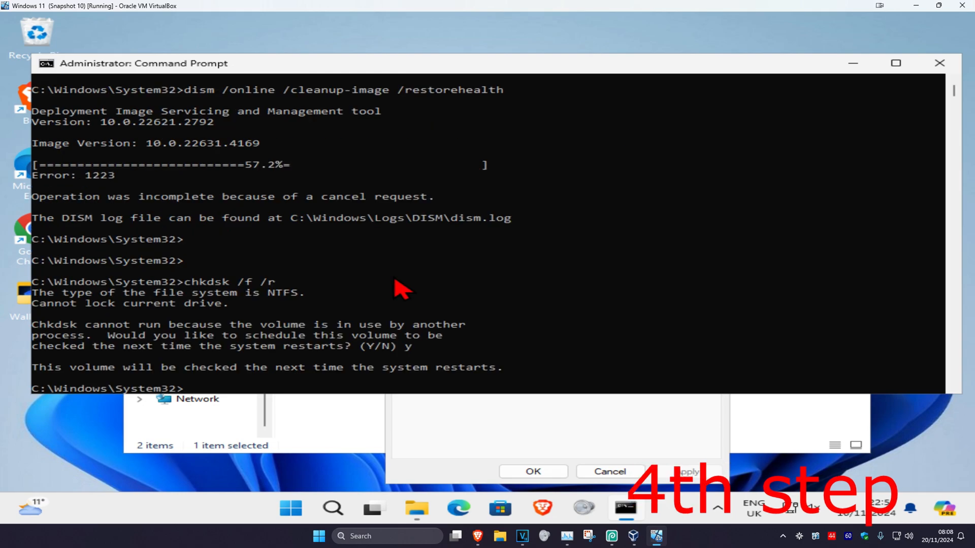
mouse_move(290, 509)
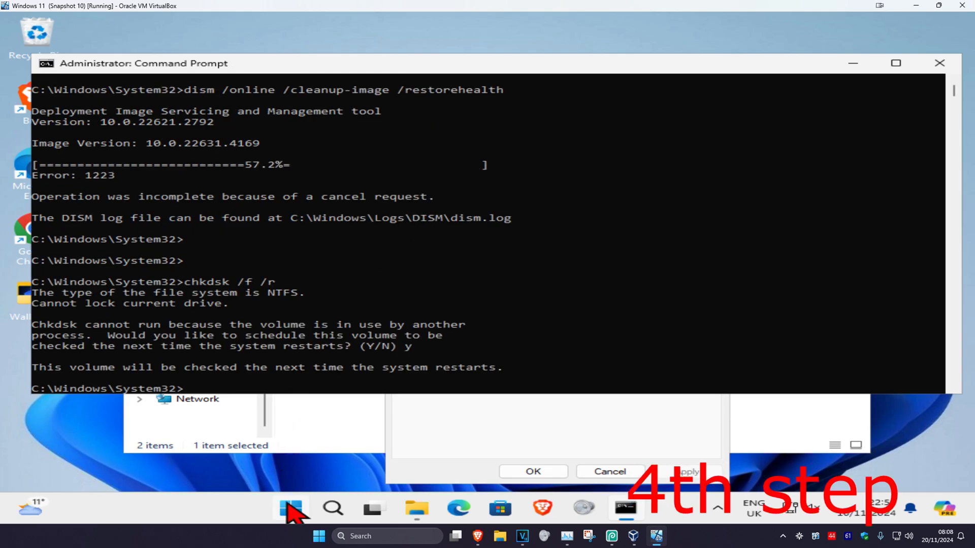
left_click(290, 507)
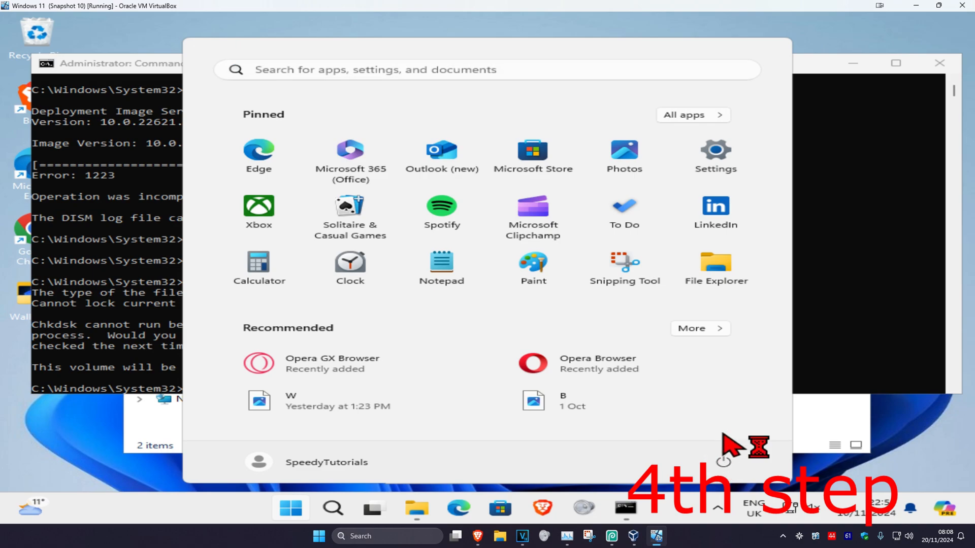